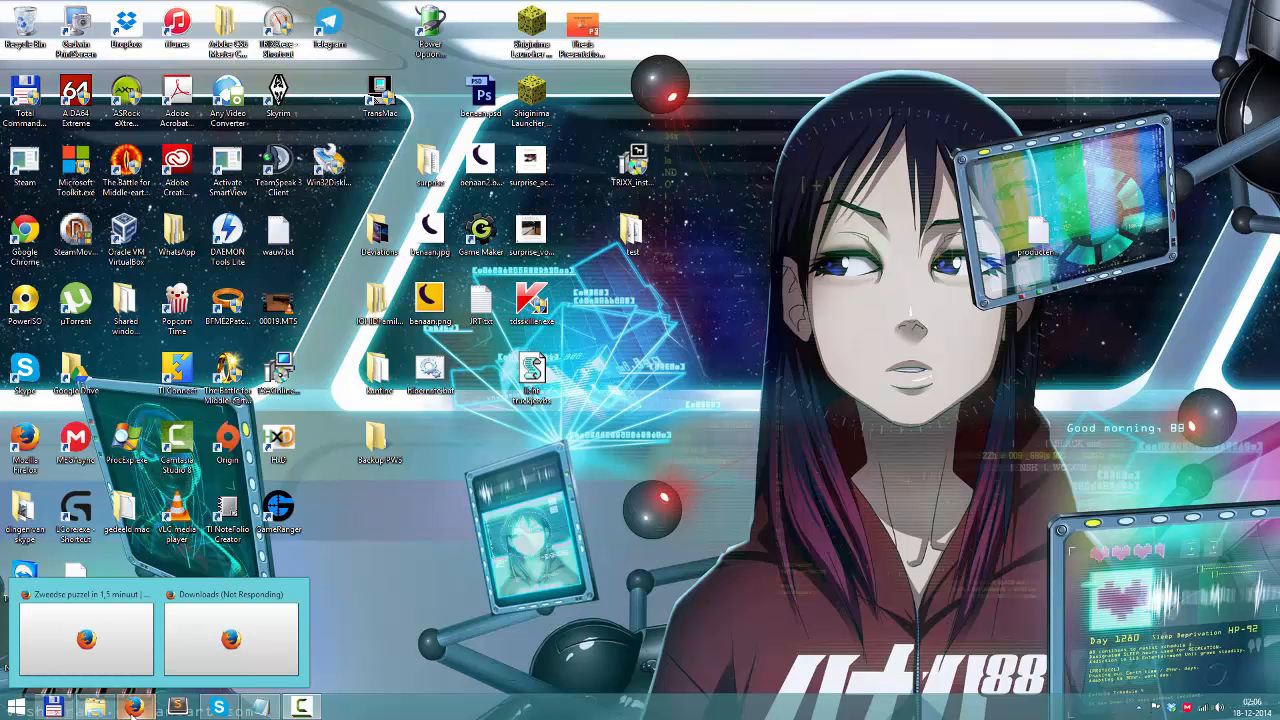
{"action": "mouse_move", "coordinate": [116, 700]}
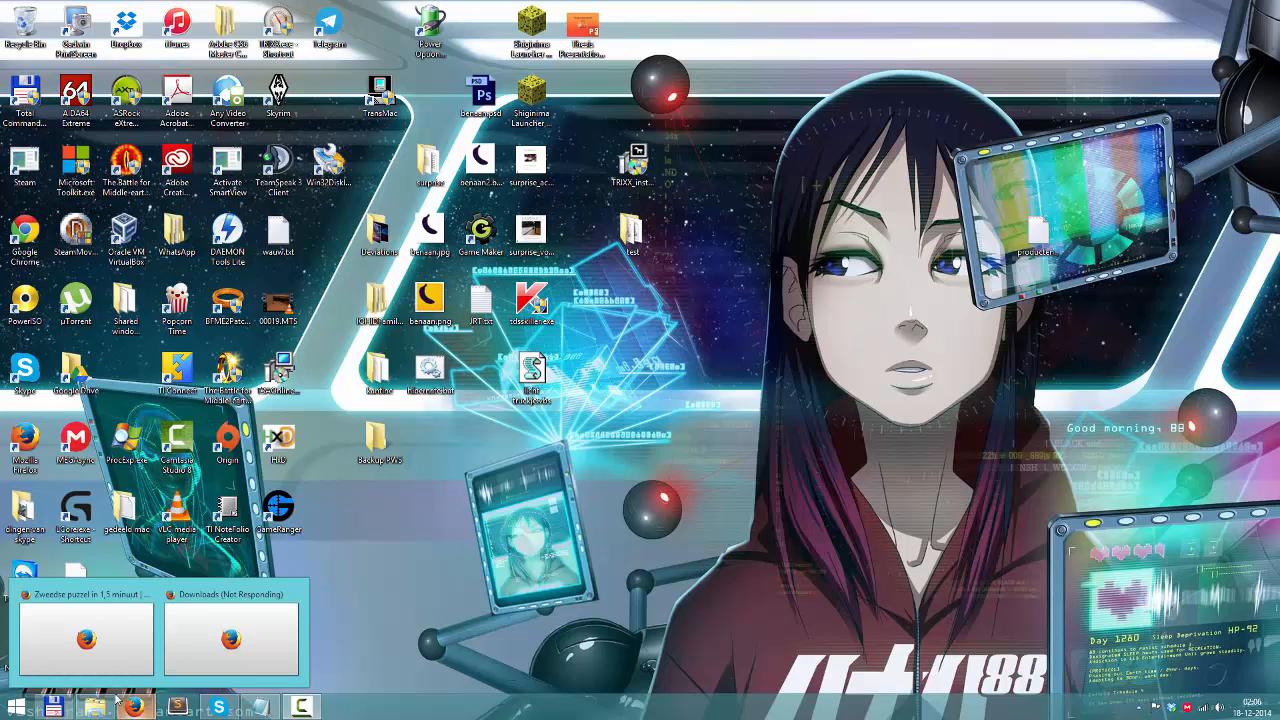
- Restore the frozen Firefox YouTube window to the front from the taskbar
{"action": "left_click", "coordinate": [84, 636]}
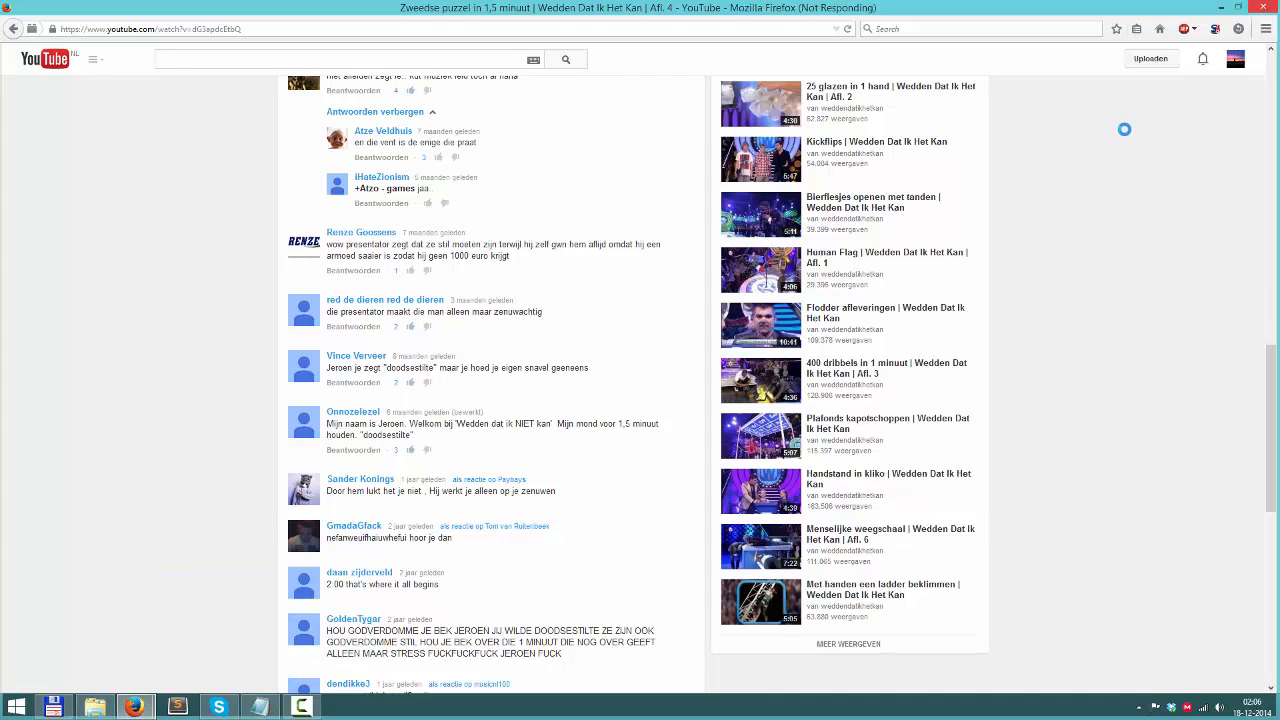
{"action": "mouse_move", "coordinate": [1218, 12]}
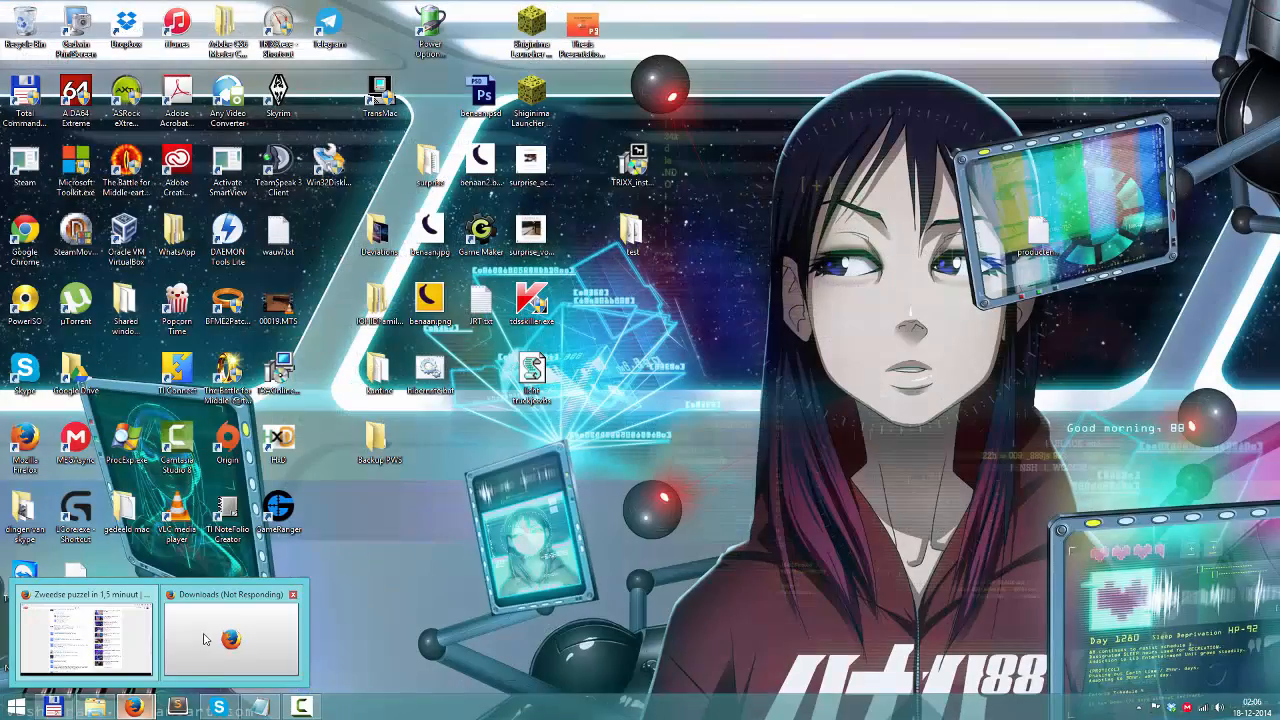
{"action": "left_click", "coordinate": [84, 638]}
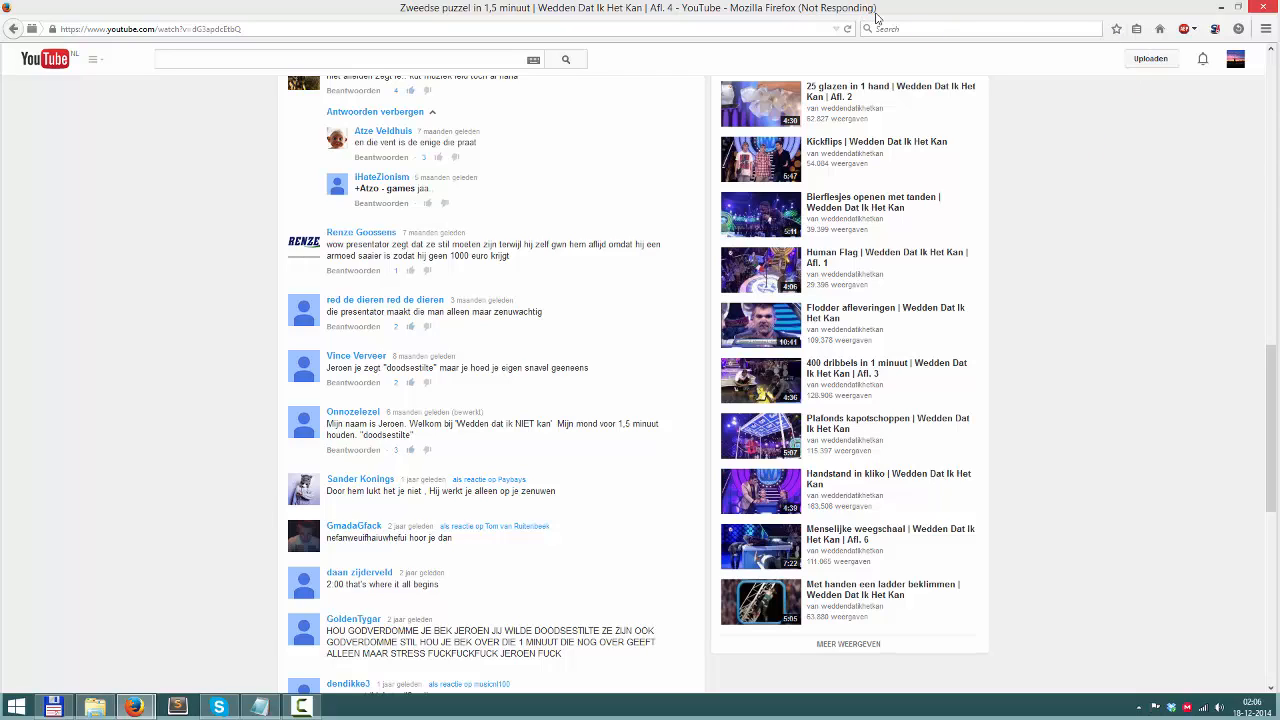
{"action": "mouse_move", "coordinate": [896, 16]}
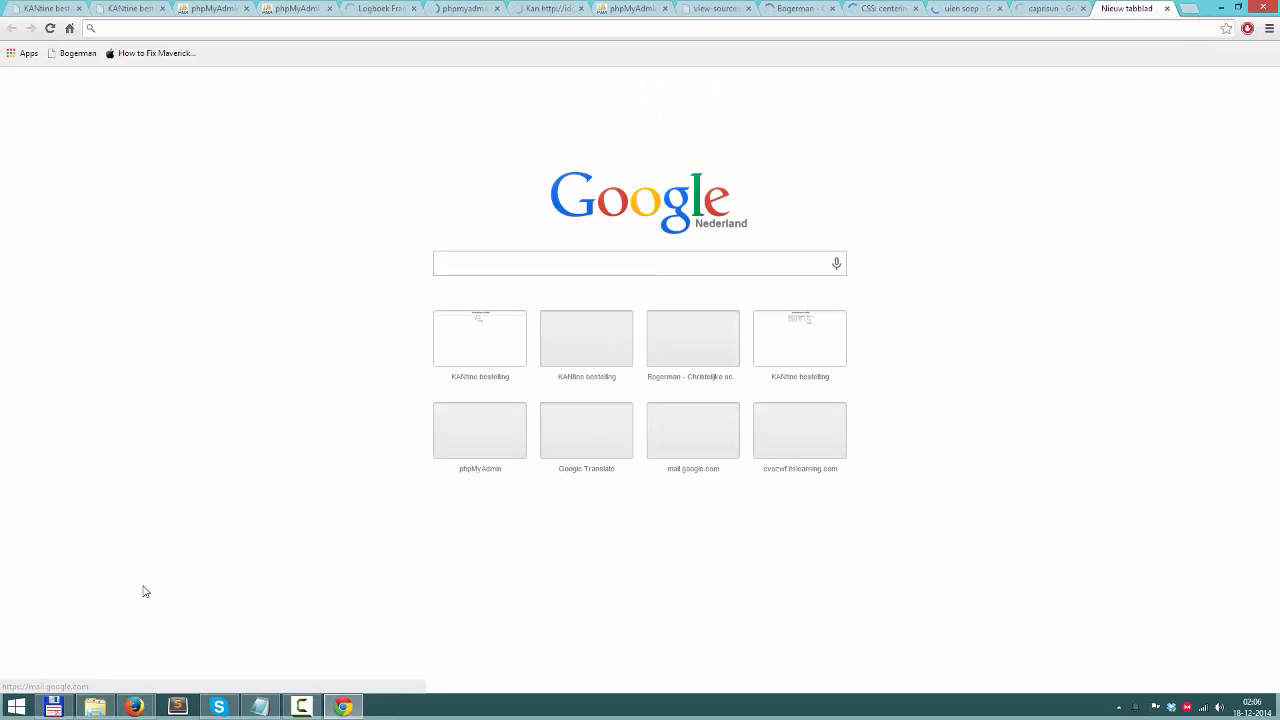
{"action": "mouse_move", "coordinate": [342, 174]}
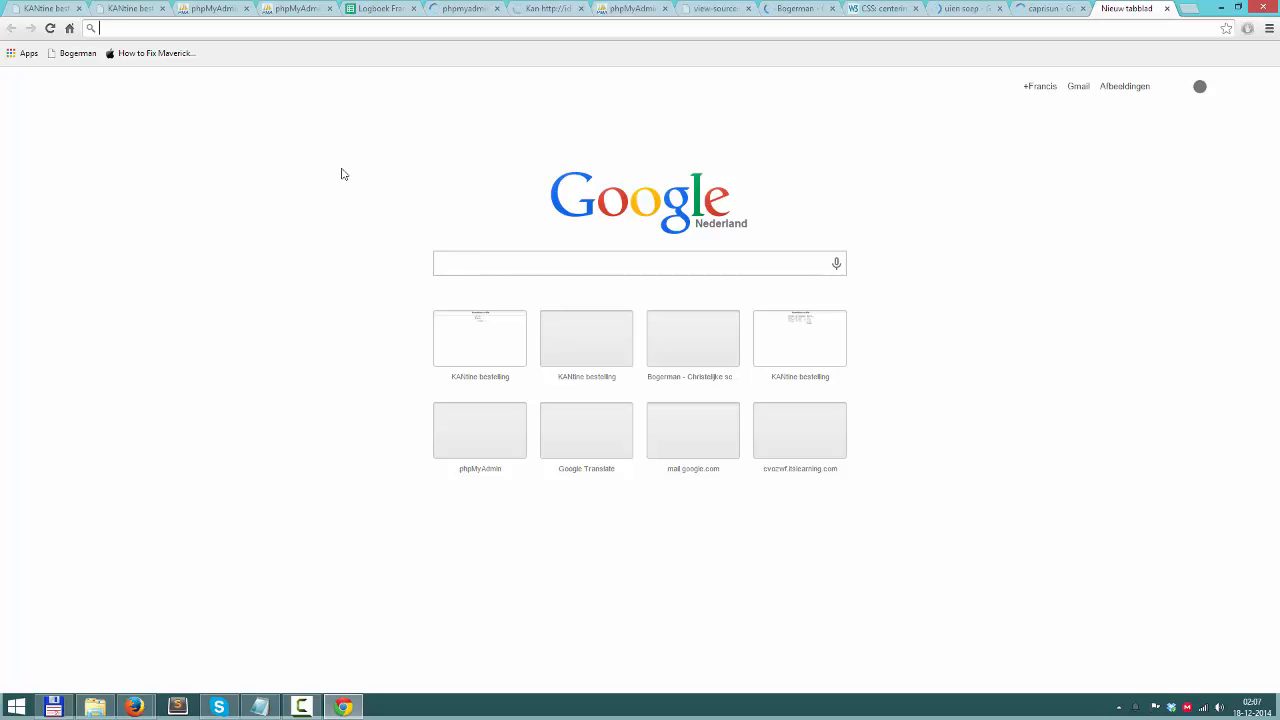
- Navigate a new Chrome tab to mega.co
{"action": "type", "text": "meg"}
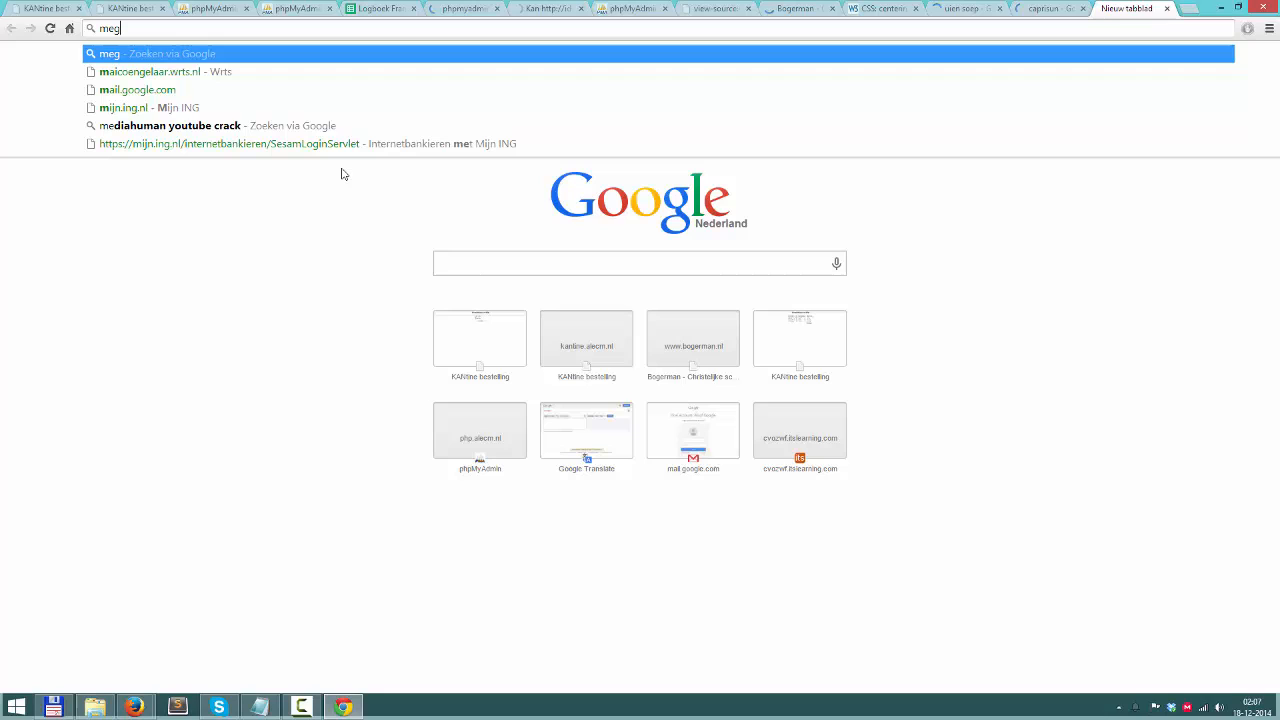
{"action": "type", "text": "mega.co"}
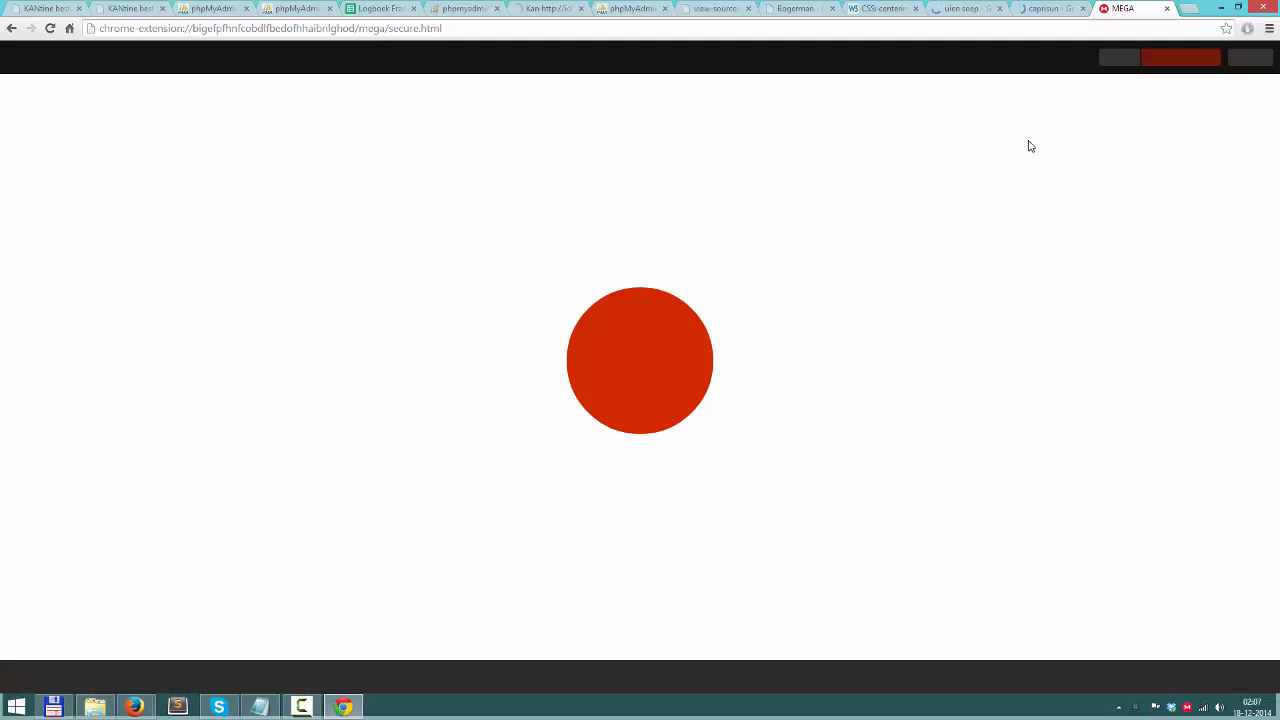
{"action": "mouse_move", "coordinate": [1148, 104]}
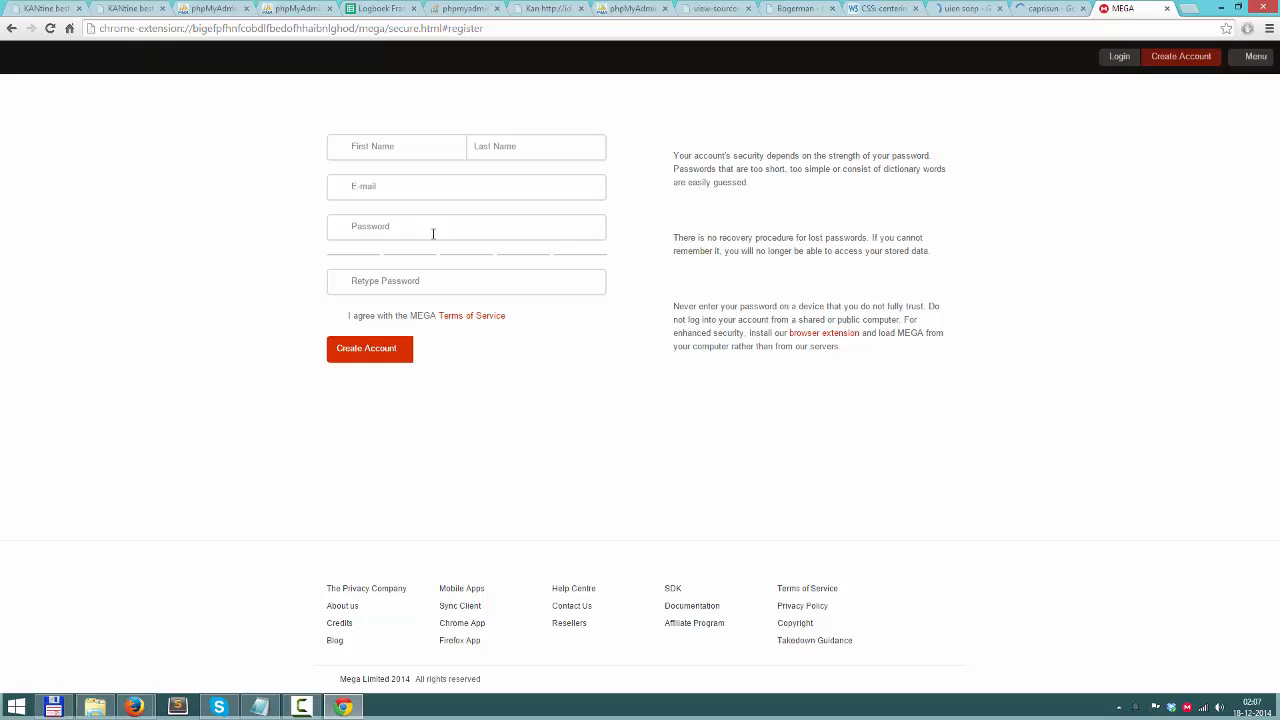
- Look through the name and email fields of the free sign-up form, then go to the Sync Client page
{"action": "left_click", "coordinate": [530, 146]}
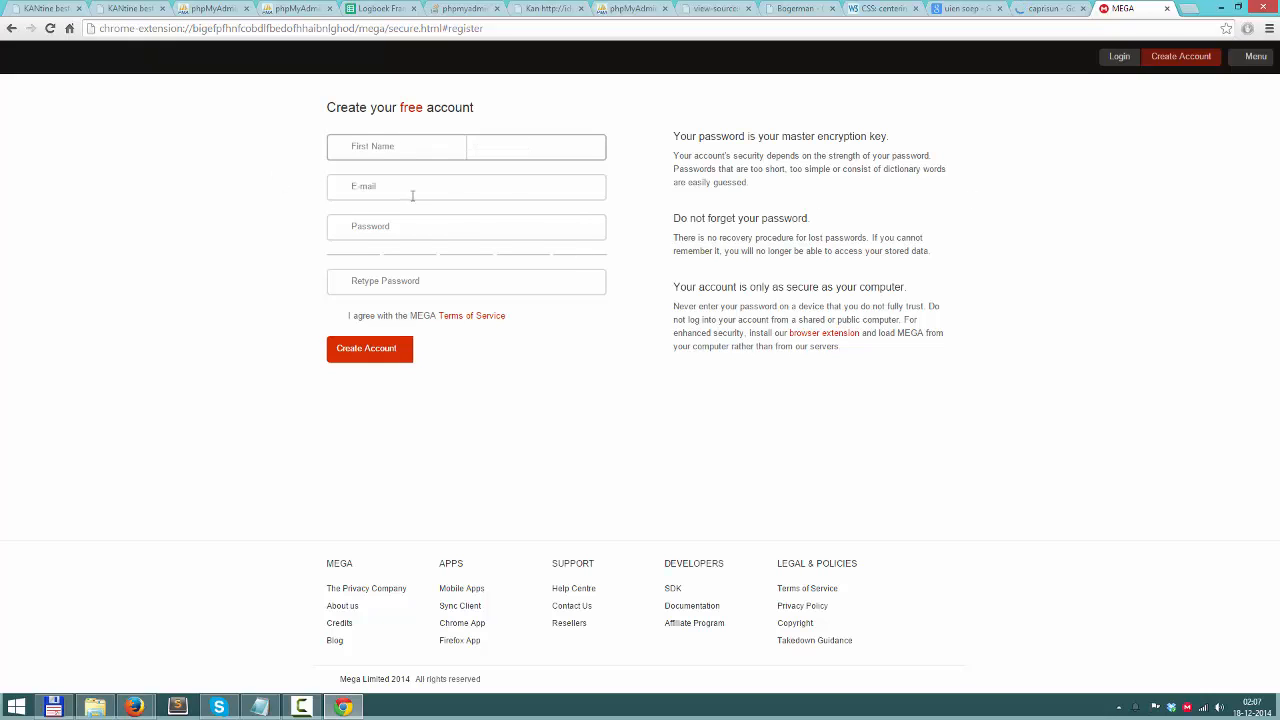
{"action": "left_click", "coordinate": [466, 226]}
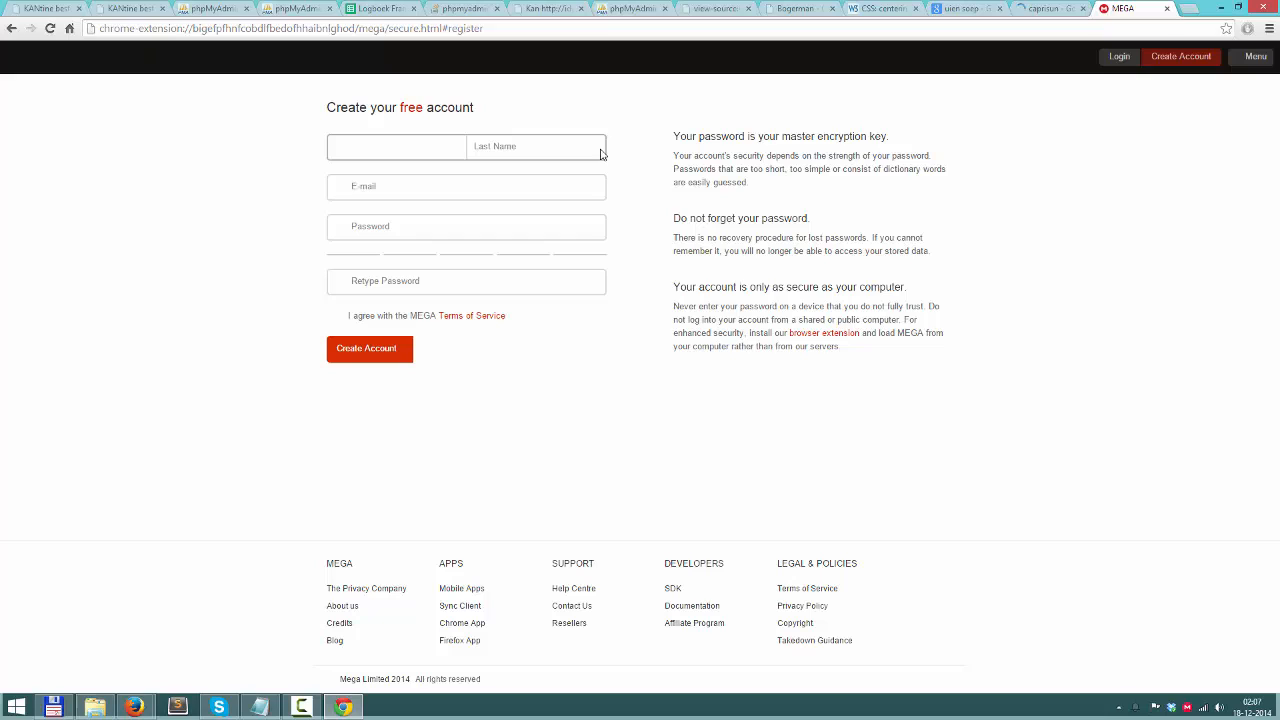
{"action": "left_click", "coordinate": [396, 148]}
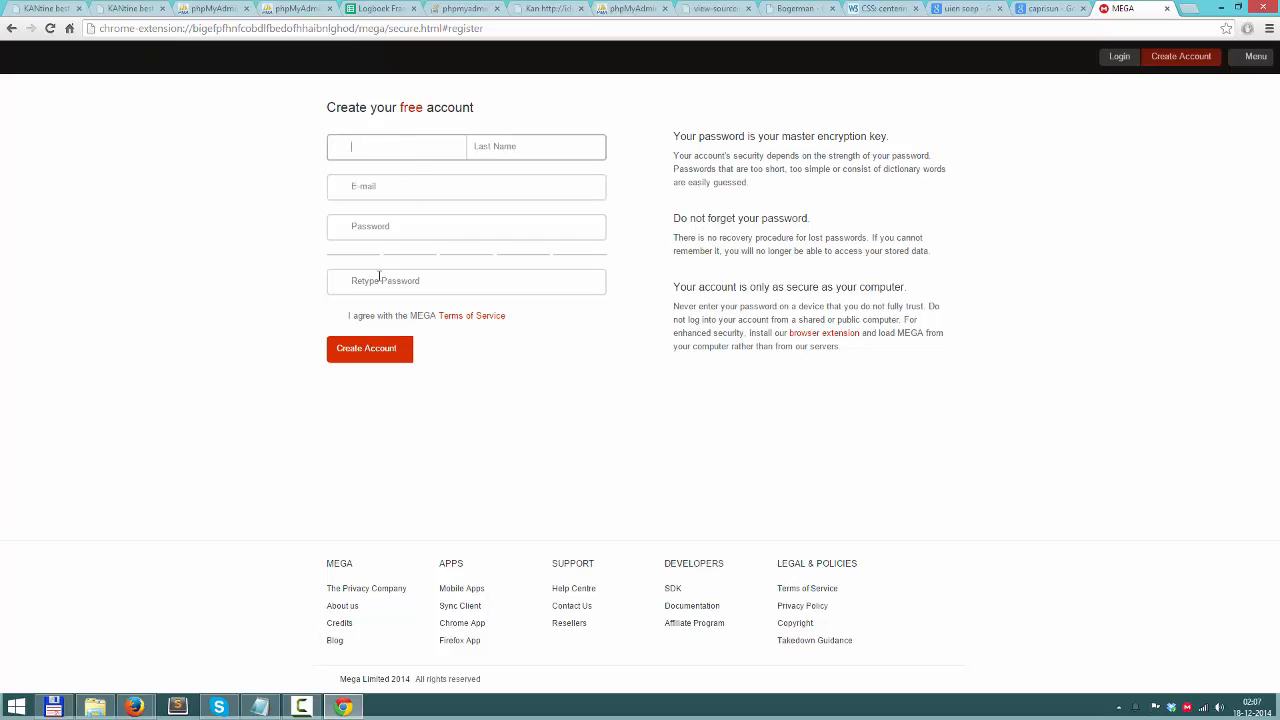
{"action": "mouse_move", "coordinate": [1080, 212]}
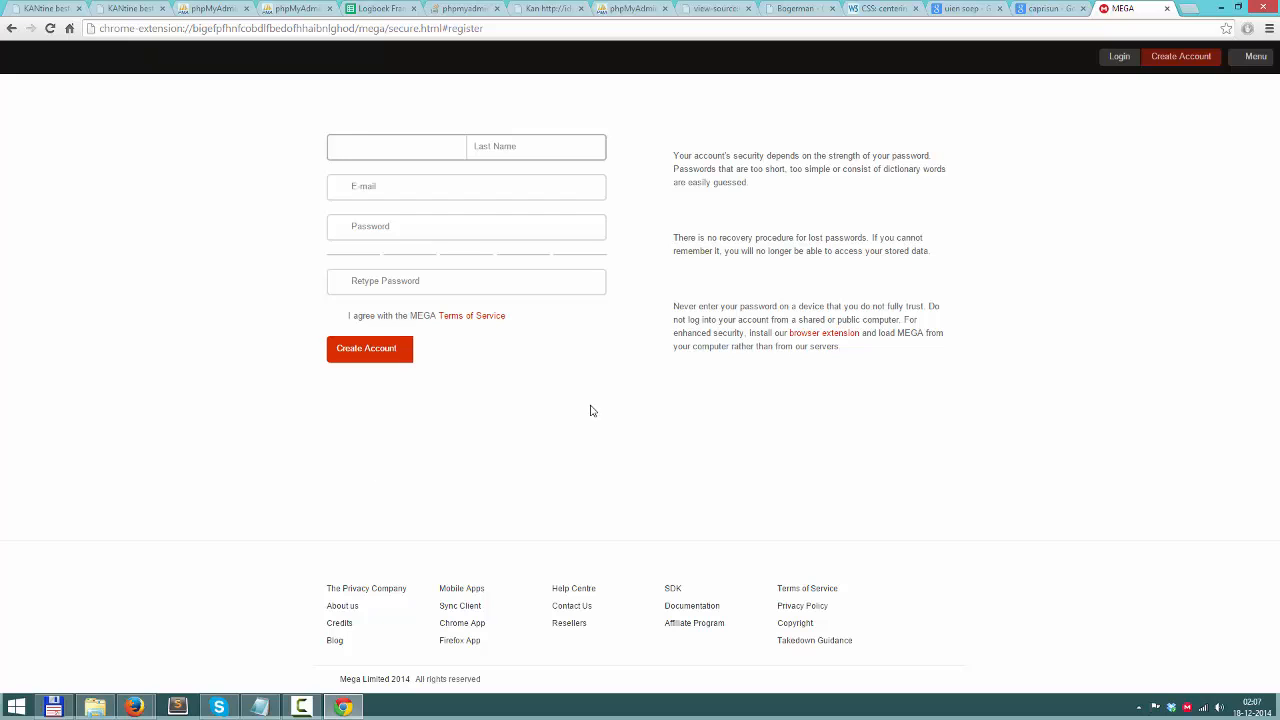
{"action": "left_click", "coordinate": [396, 148]}
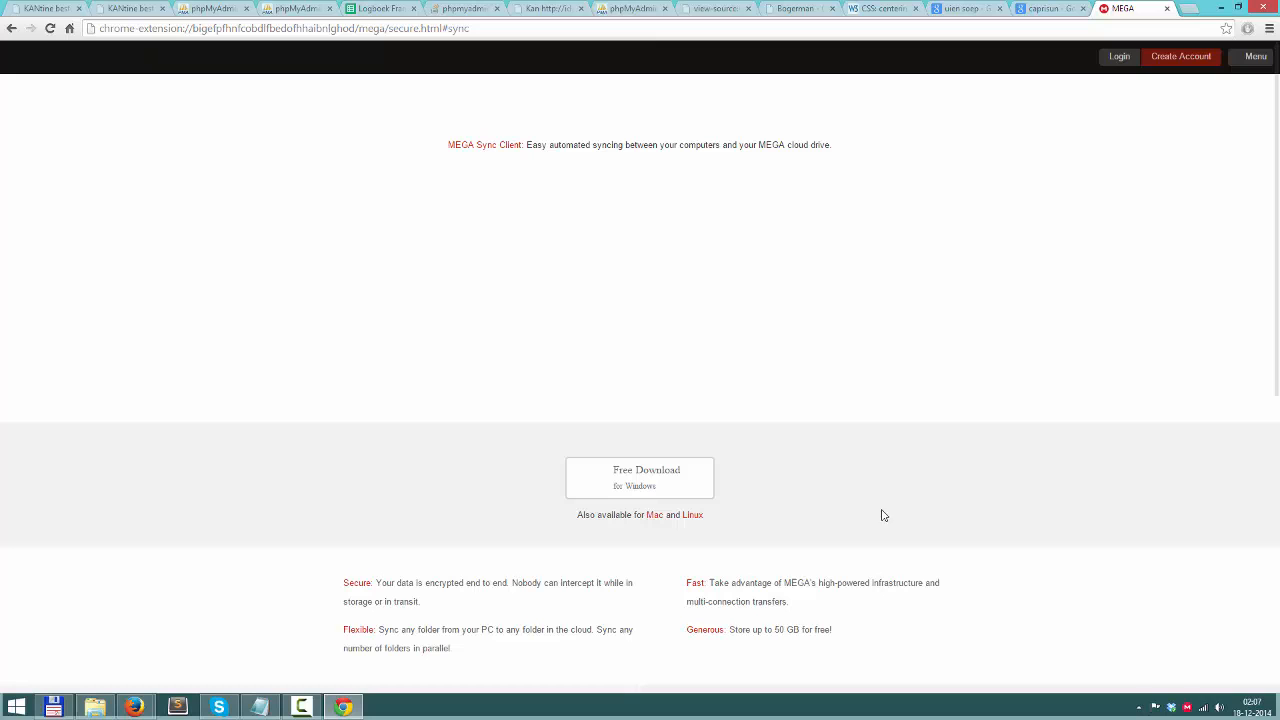
- Start the free Windows download of MEGASyncSetup.exe
{"action": "left_click", "coordinate": [640, 478]}
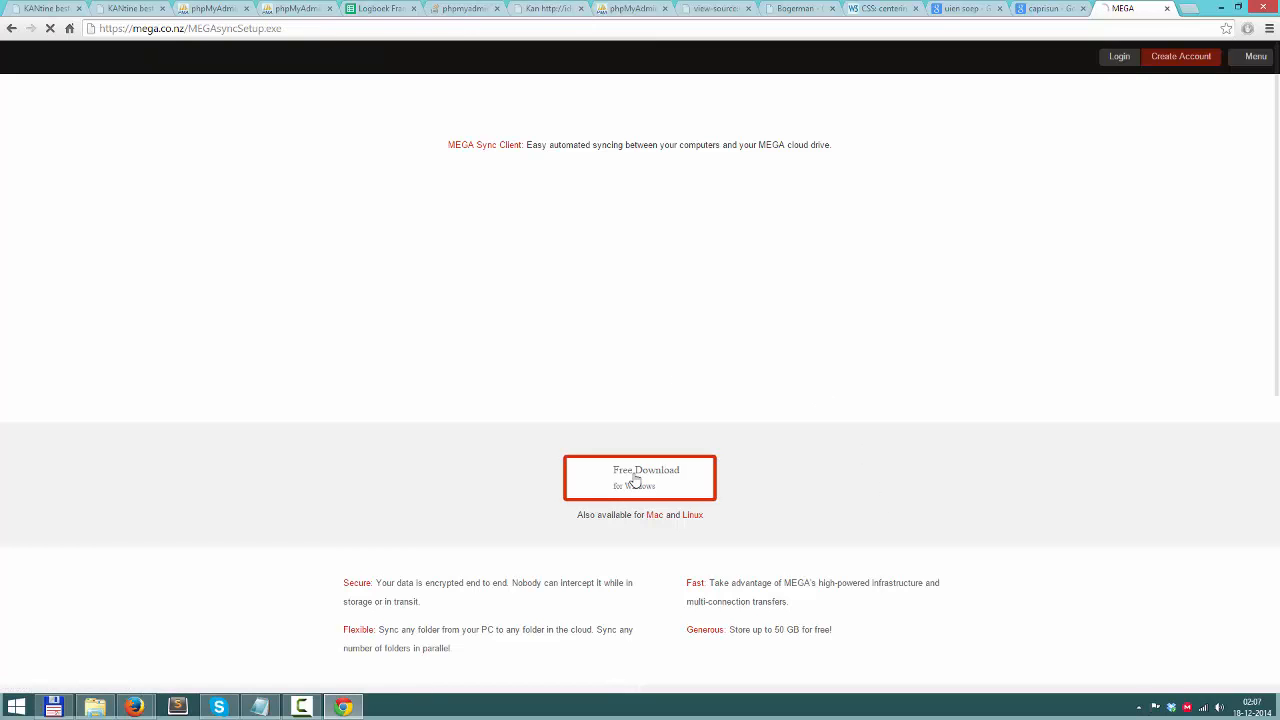
{"action": "left_click", "coordinate": [640, 476]}
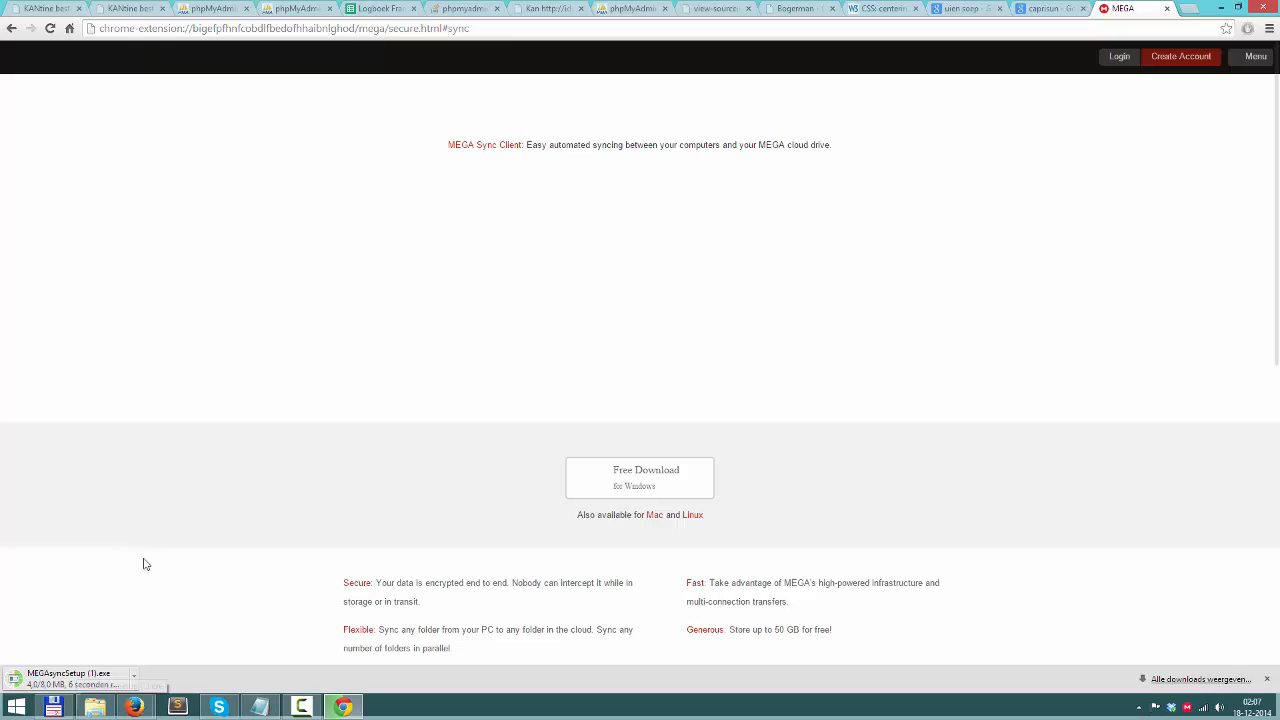
{"action": "mouse_move", "coordinate": [160, 592]}
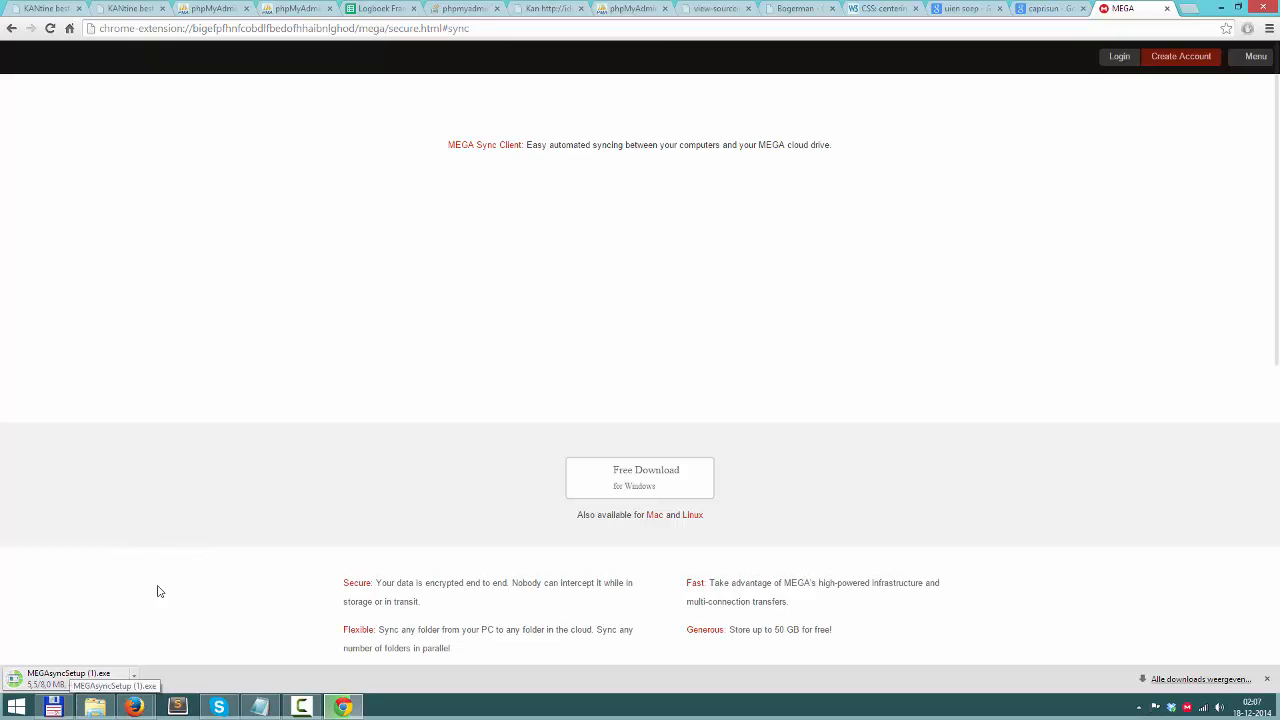
{"action": "mouse_move", "coordinate": [972, 556]}
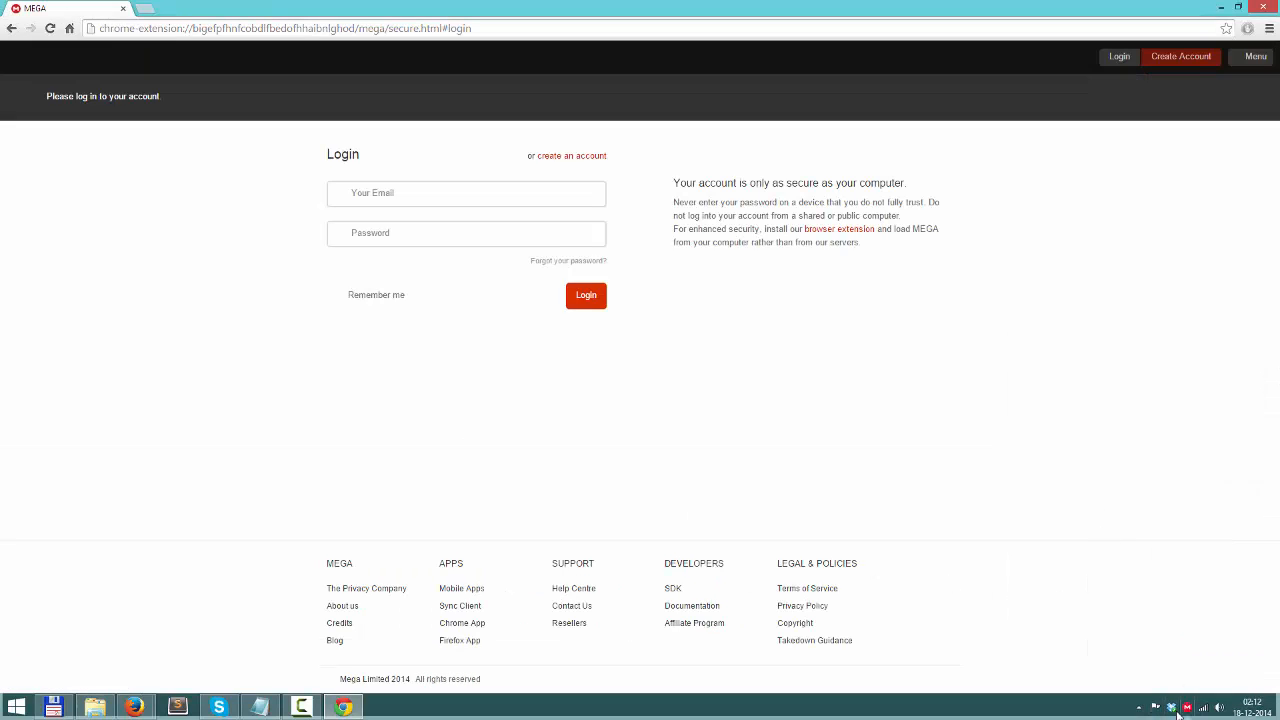
- Bring up the Login dropdown and focus its email field
{"action": "left_click", "coordinate": [1186, 704]}
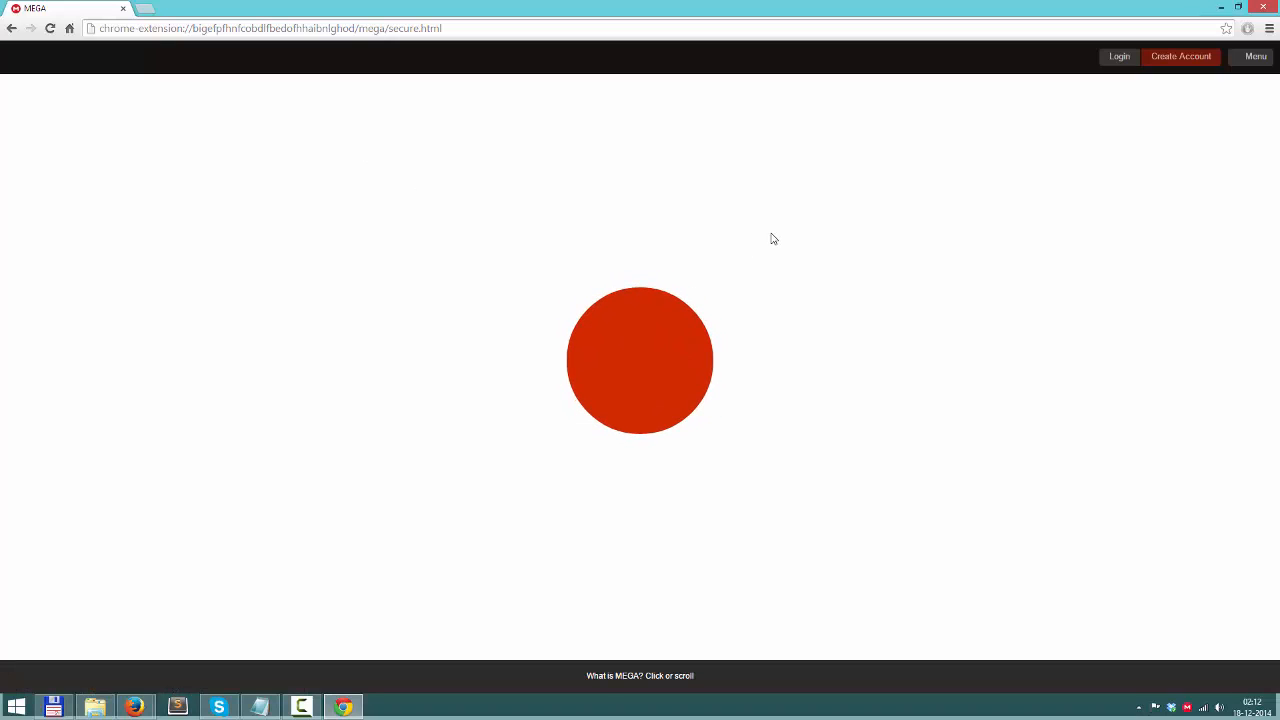
{"action": "left_click", "coordinate": [1120, 56]}
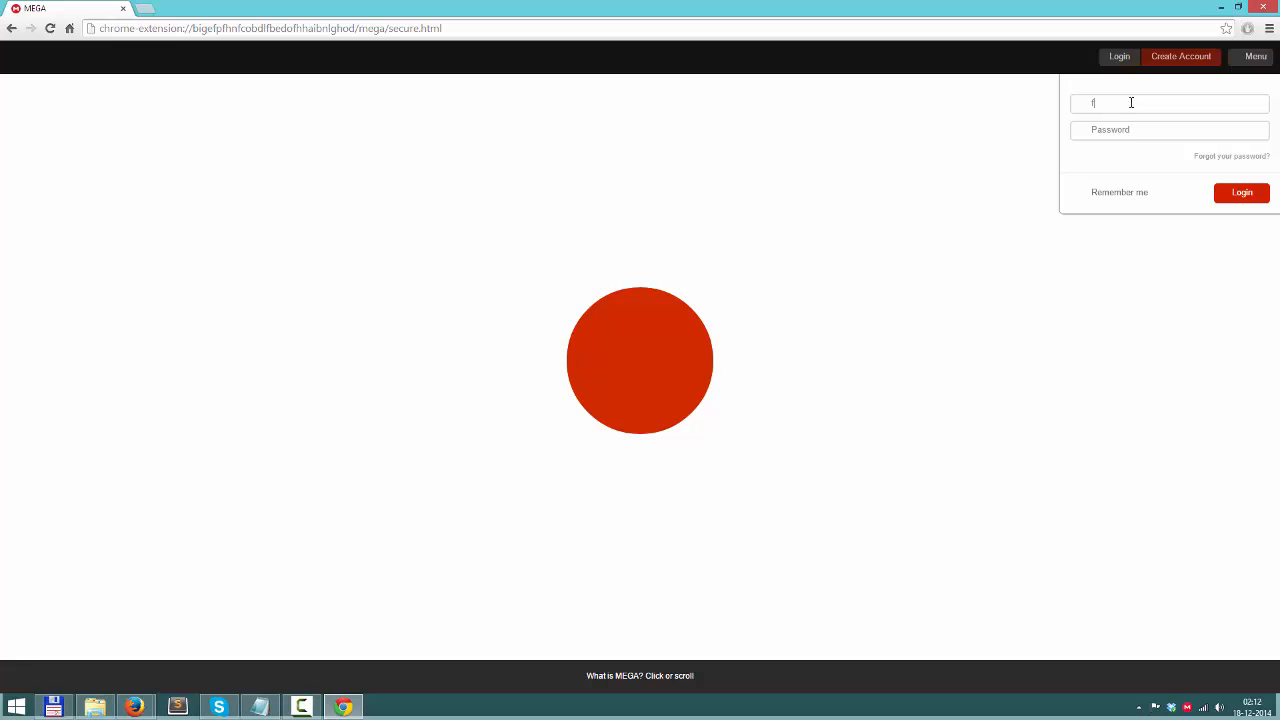
{"action": "left_click", "coordinate": [1240, 192]}
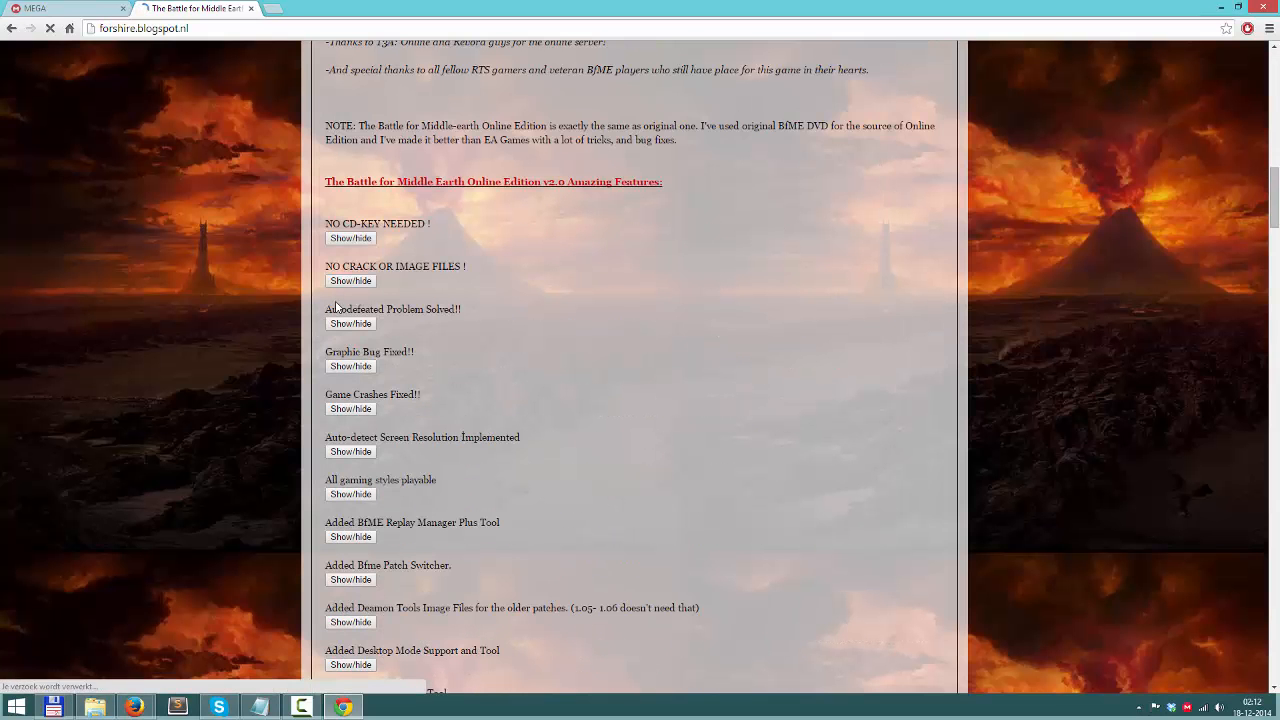
- Follow the blog post's 'Download from MEGA.co' link to the game's file page
{"action": "scroll", "scroll_direction": "down", "scroll_amount": 3}
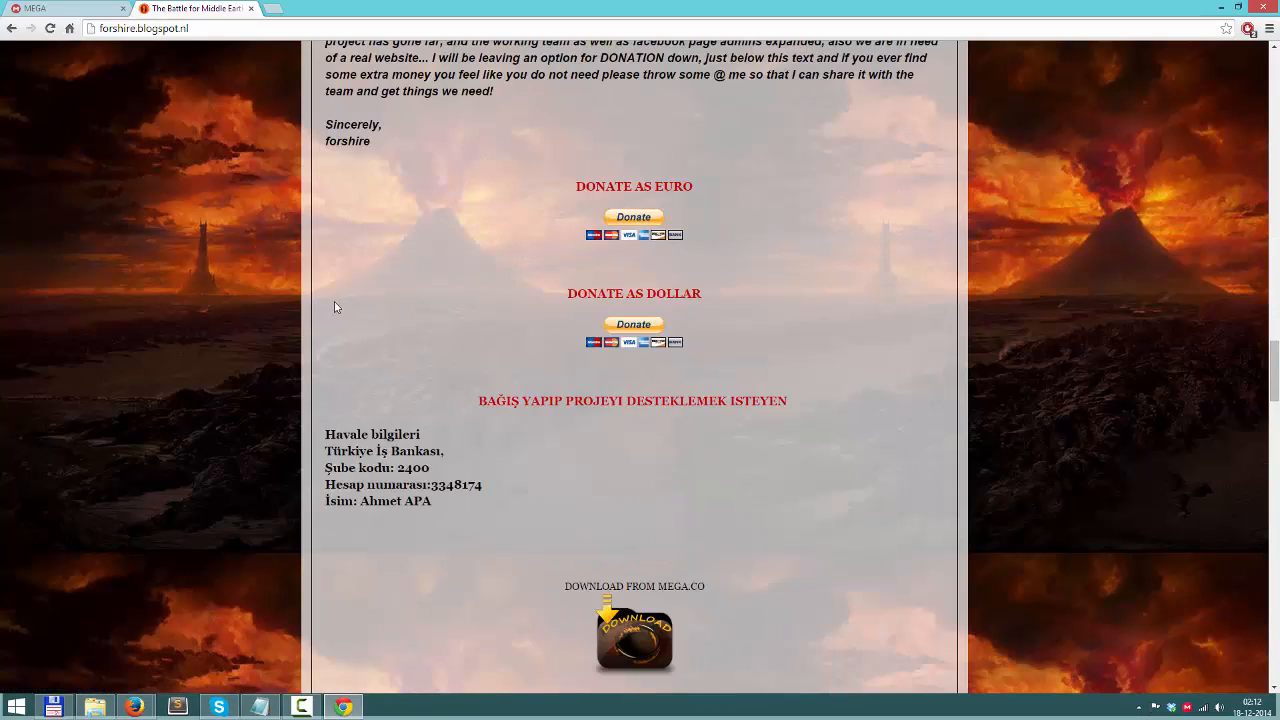
{"action": "scroll", "scroll_direction": "down", "scroll_amount": 3}
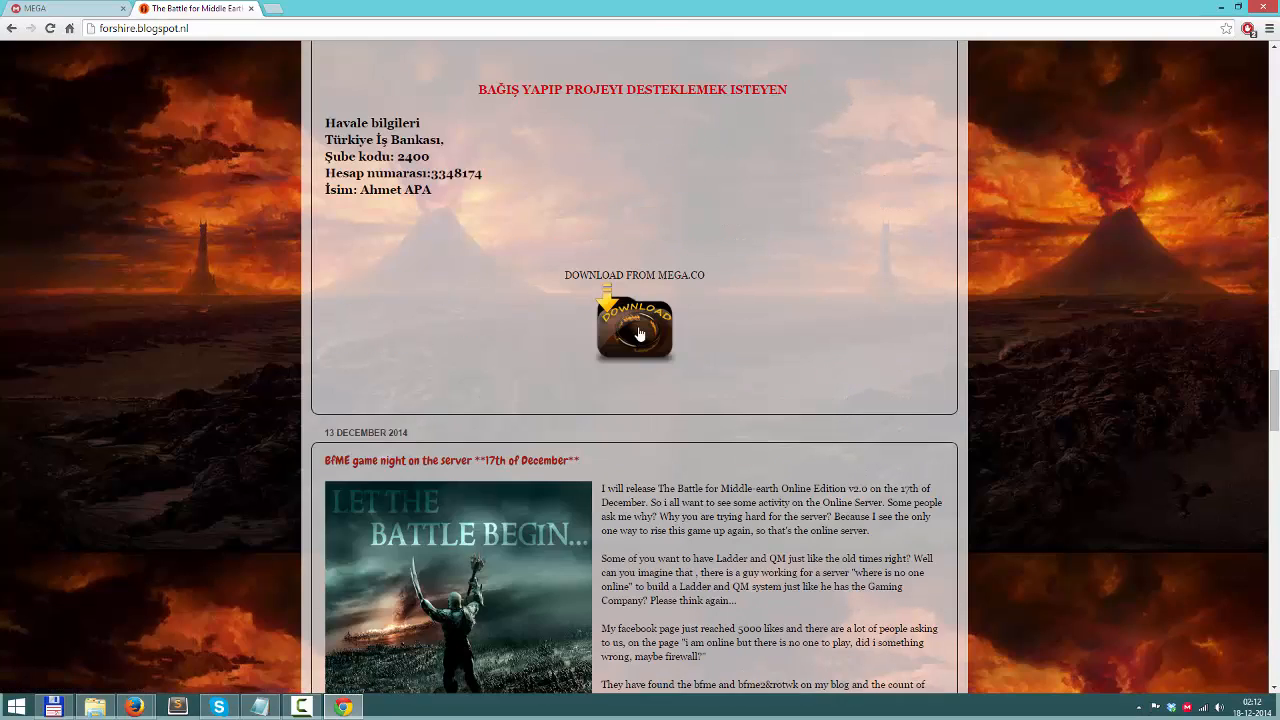
{"action": "left_click", "coordinate": [634, 330]}
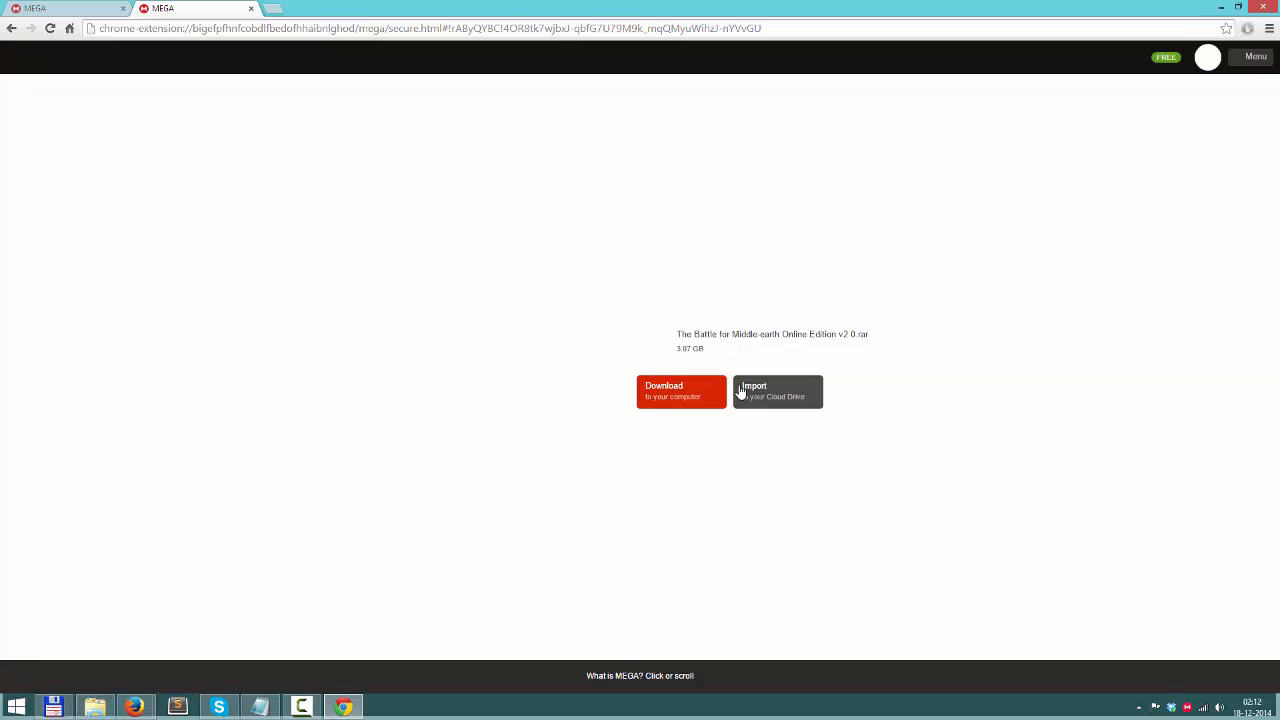
{"action": "mouse_move", "coordinate": [736, 404]}
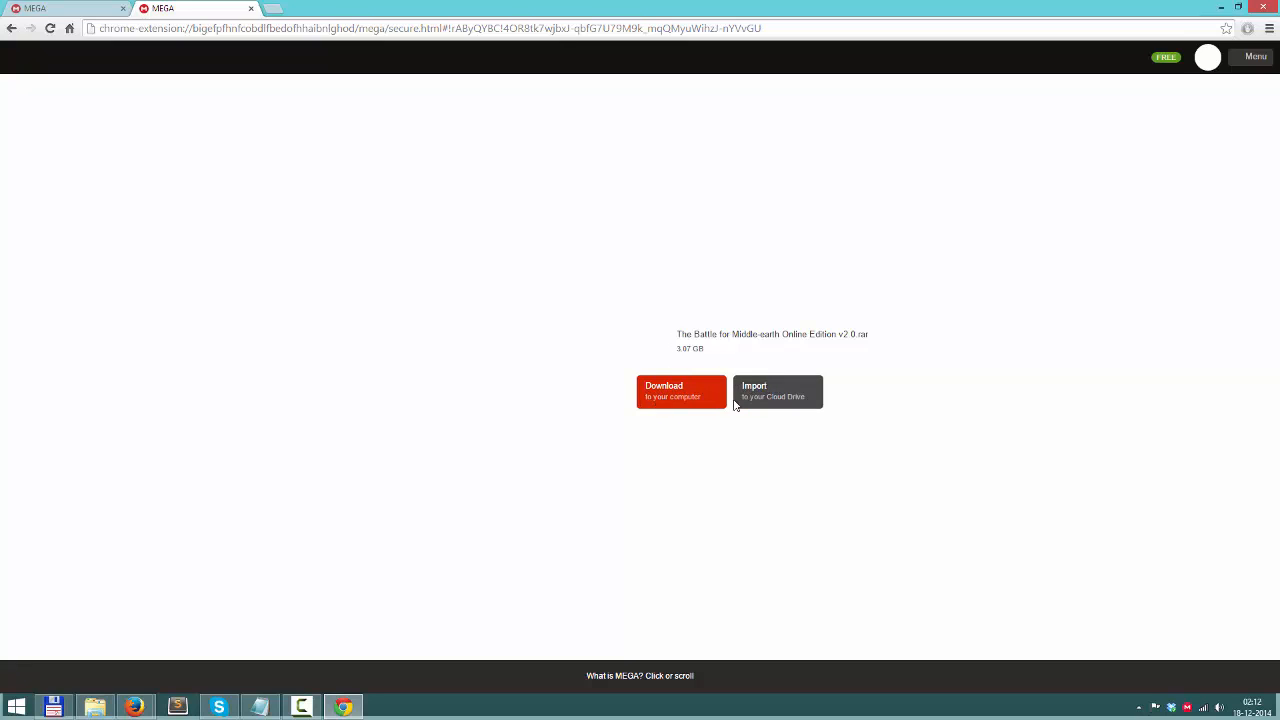
{"action": "mouse_move", "coordinate": [828, 412]}
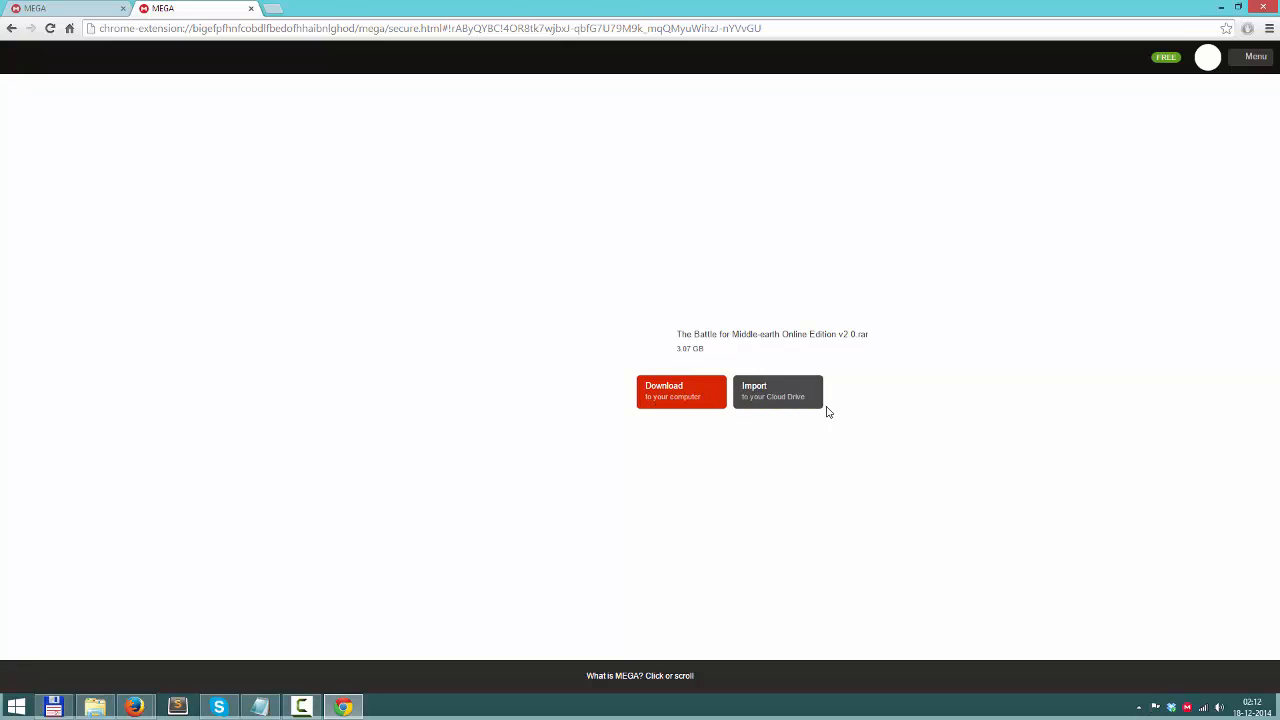
- Import the Battle for Middle-earth Online Edition v2.0 archive to the Cloud Drive
{"action": "left_click", "coordinate": [776, 390]}
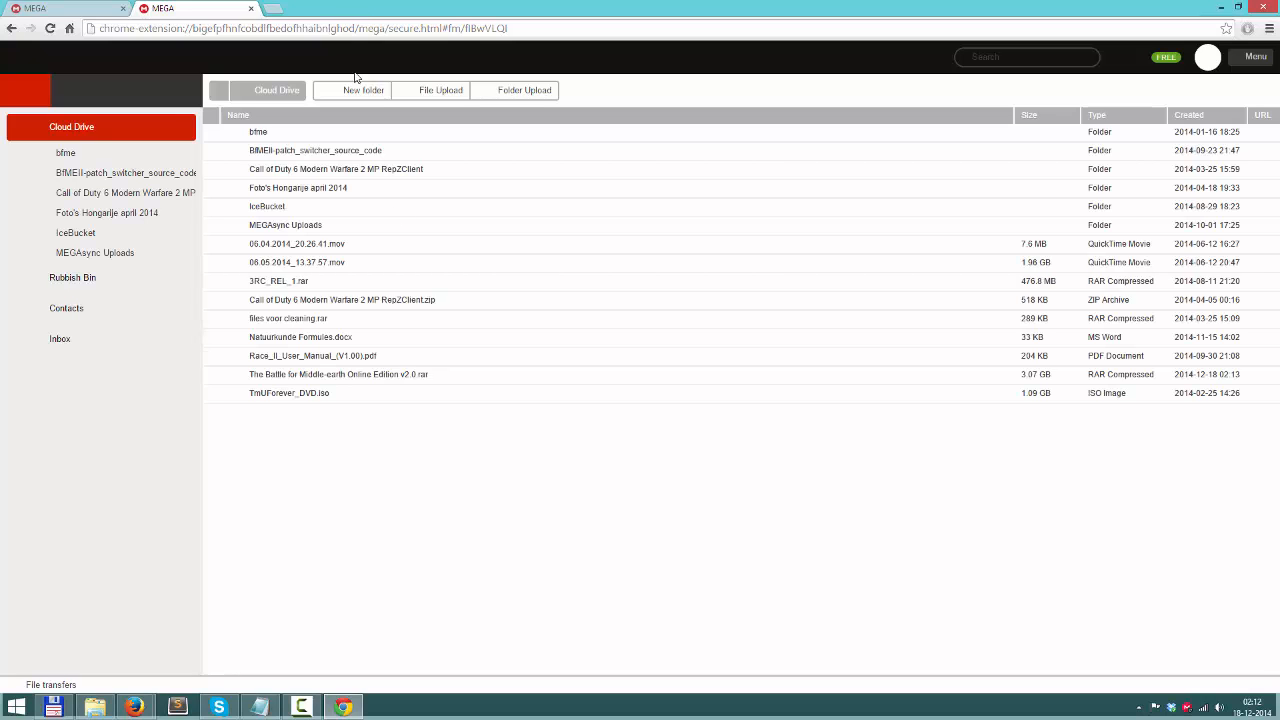
{"action": "mouse_move", "coordinate": [170, 392]}
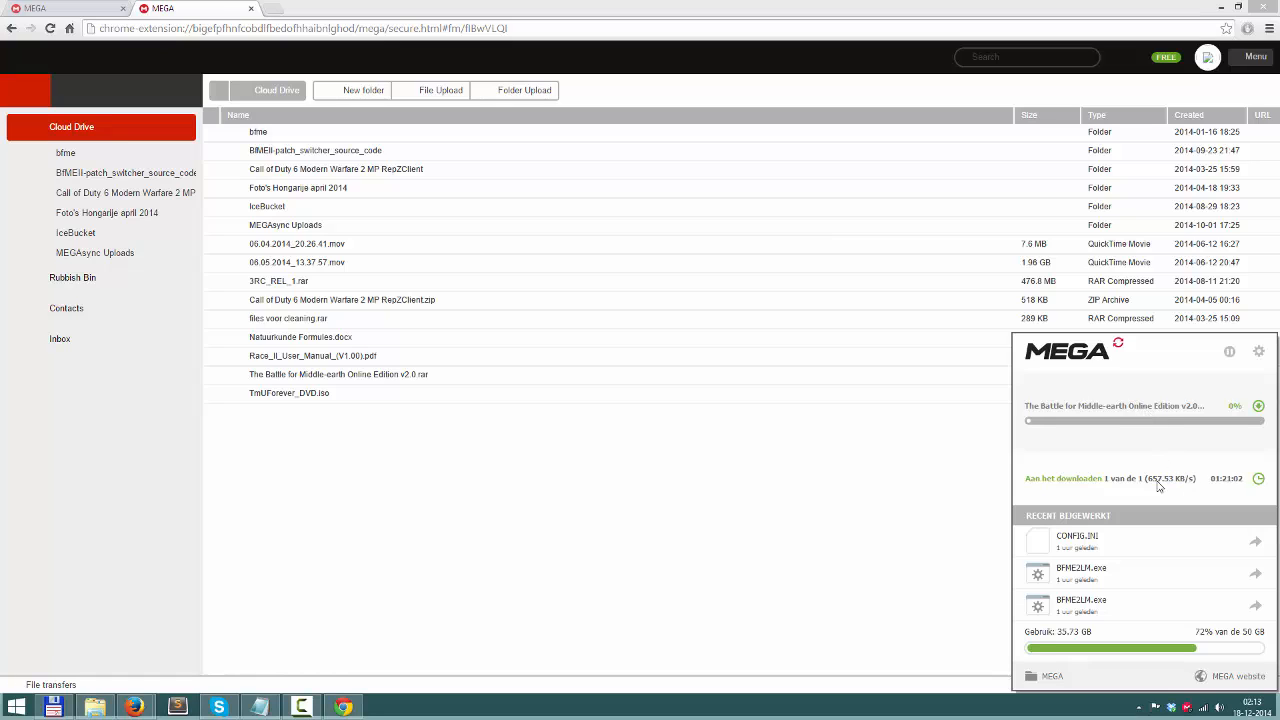
{"action": "mouse_move", "coordinate": [1182, 490]}
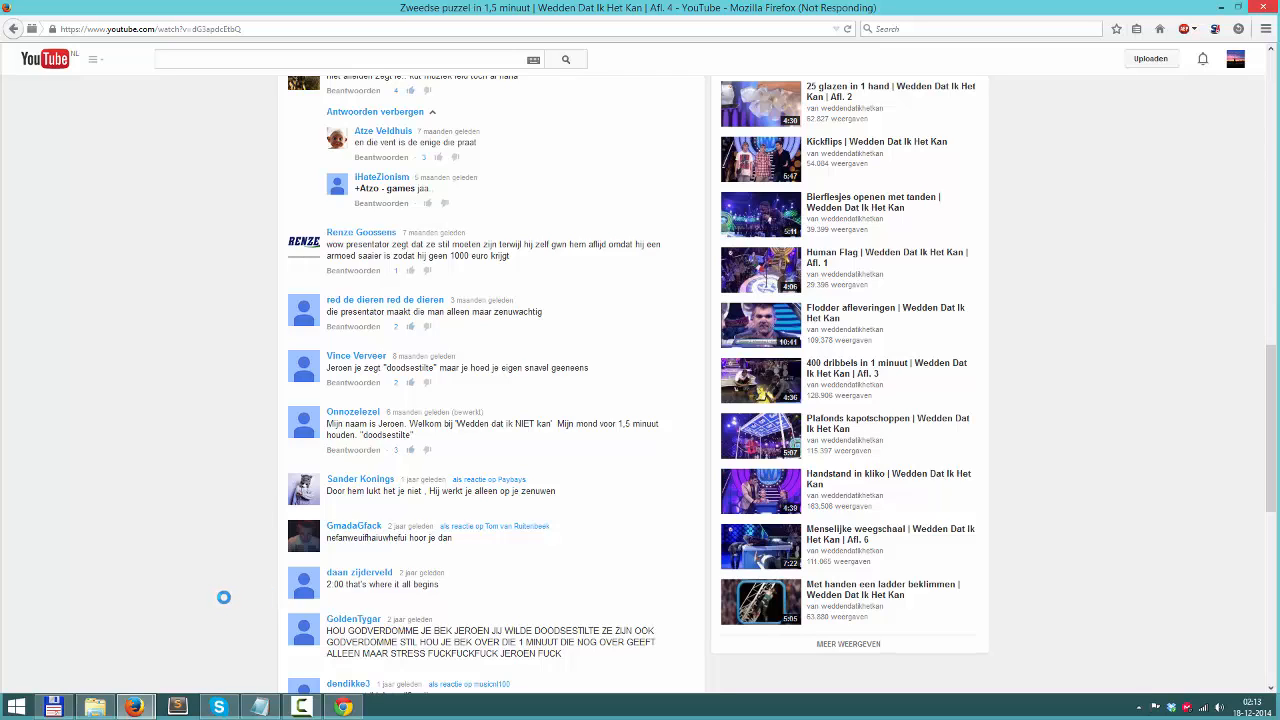
{"action": "mouse_move", "coordinate": [180, 574]}
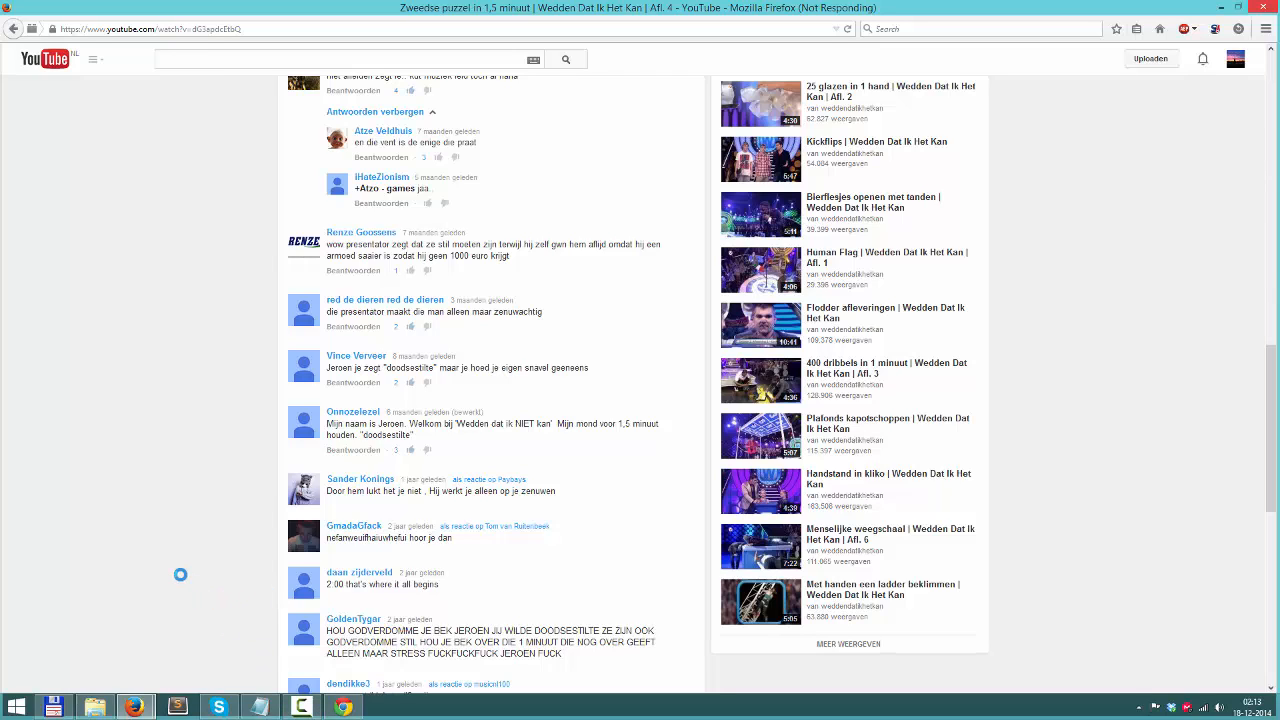